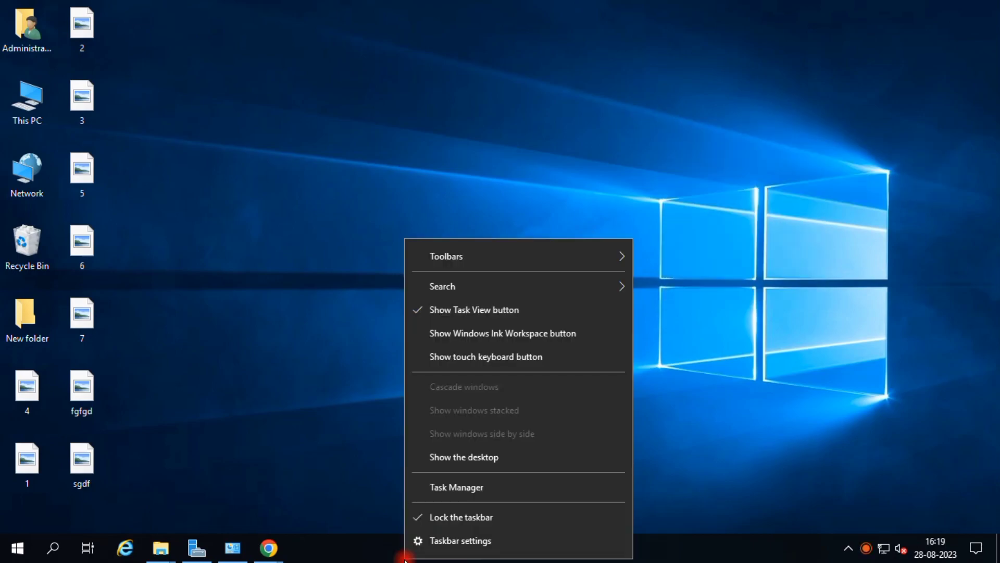
# Launch Task Manager in full-details view and check the Performance list (CPU only, no disks).
pyautogui.click(456, 487)
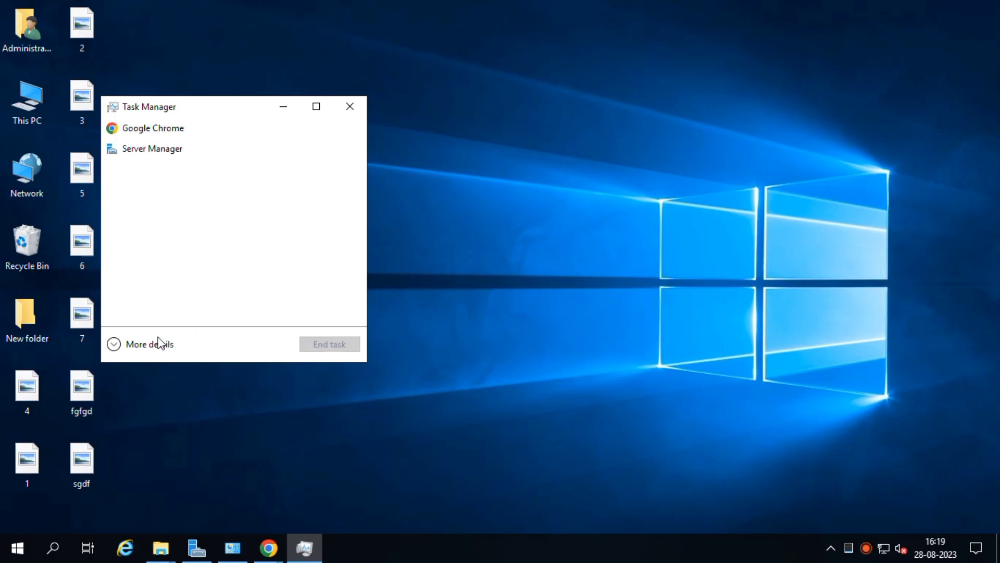
pyautogui.click(149, 344)
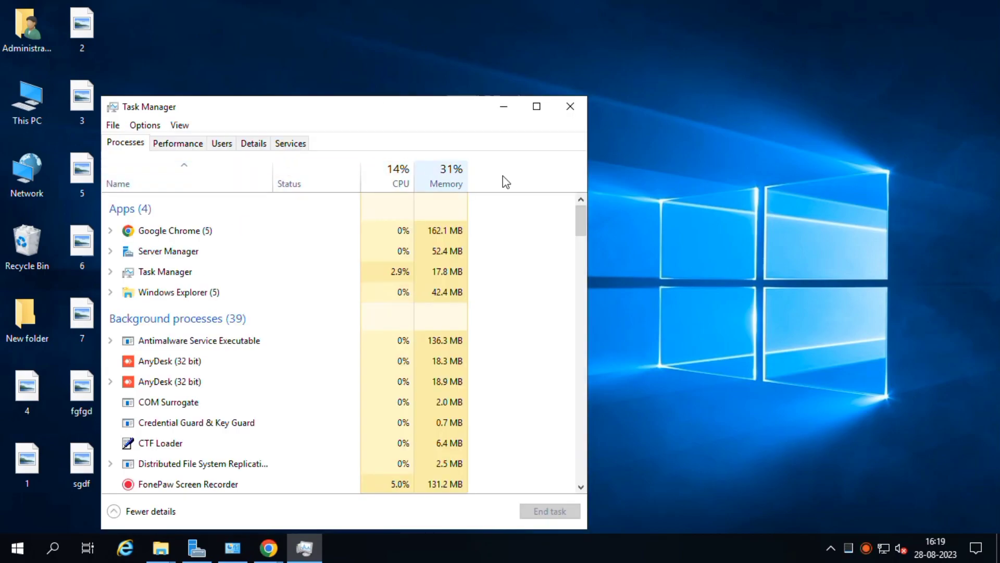
pyautogui.click(177, 143)
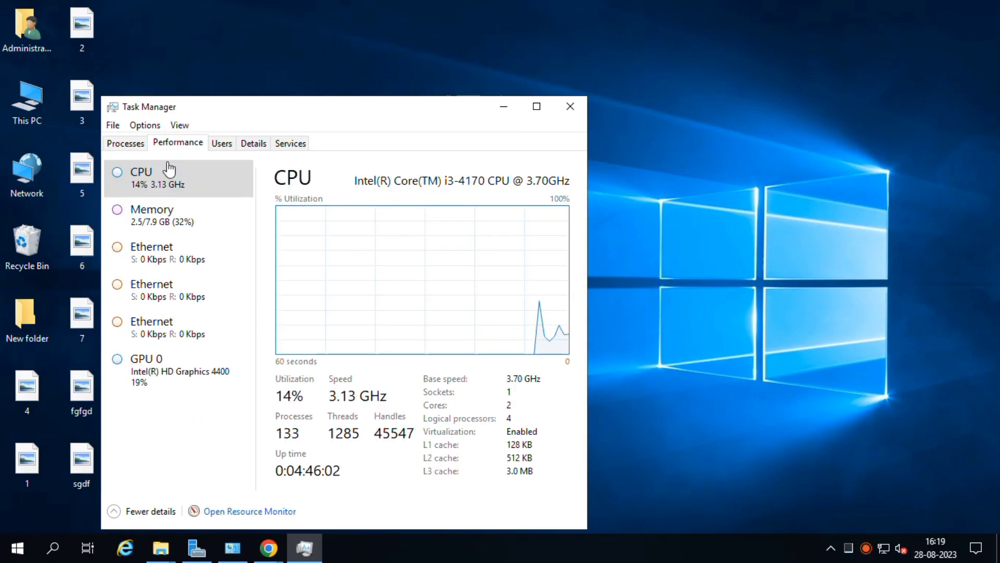
pyautogui.click(178, 328)
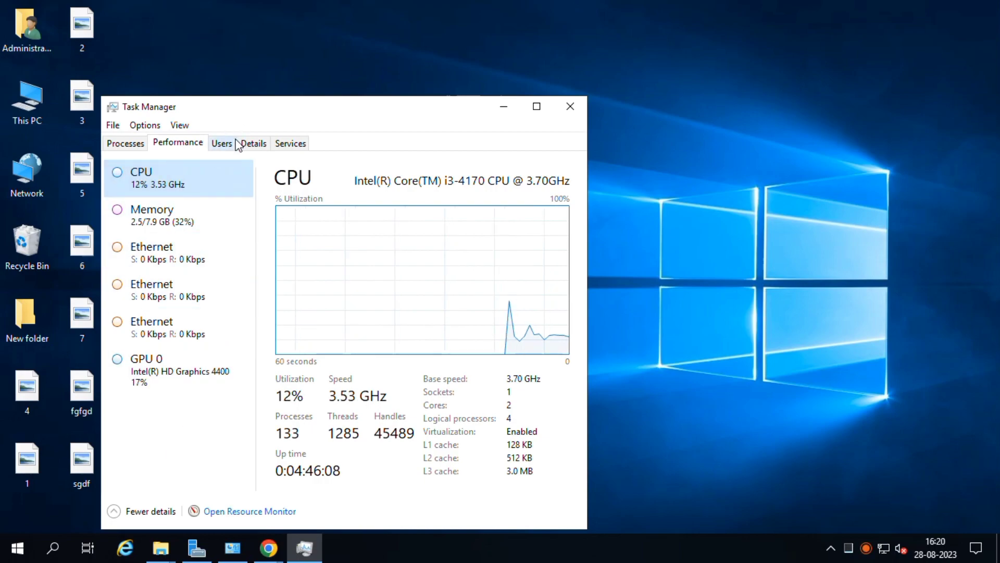
pyautogui.moveTo(296, 113)
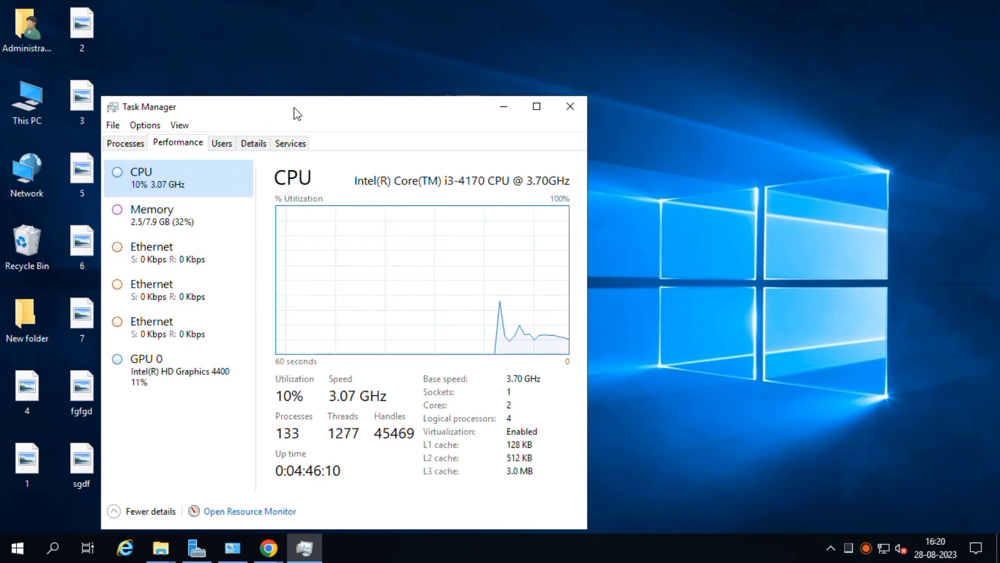
# Return to the Processes list of running apps.
pyautogui.click(253, 142)
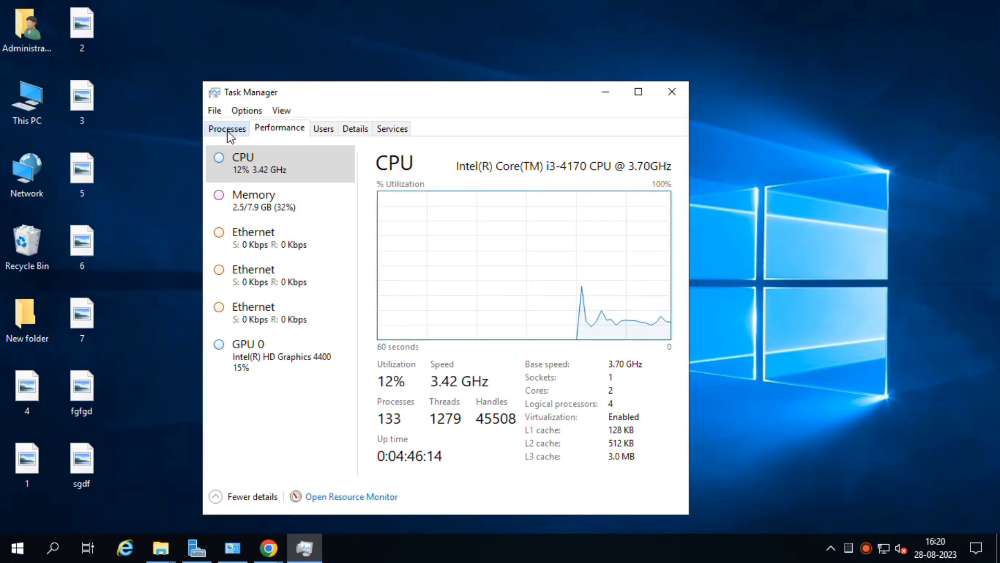
pyautogui.click(227, 128)
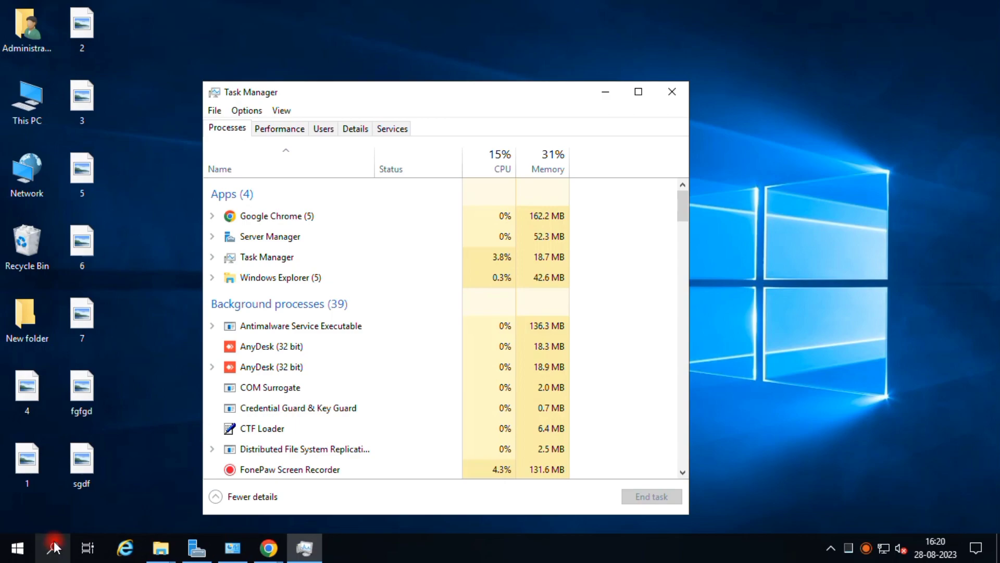
# Capture the upper part of the Task Manager process list with Snipping Tool.
pyautogui.write('snip')
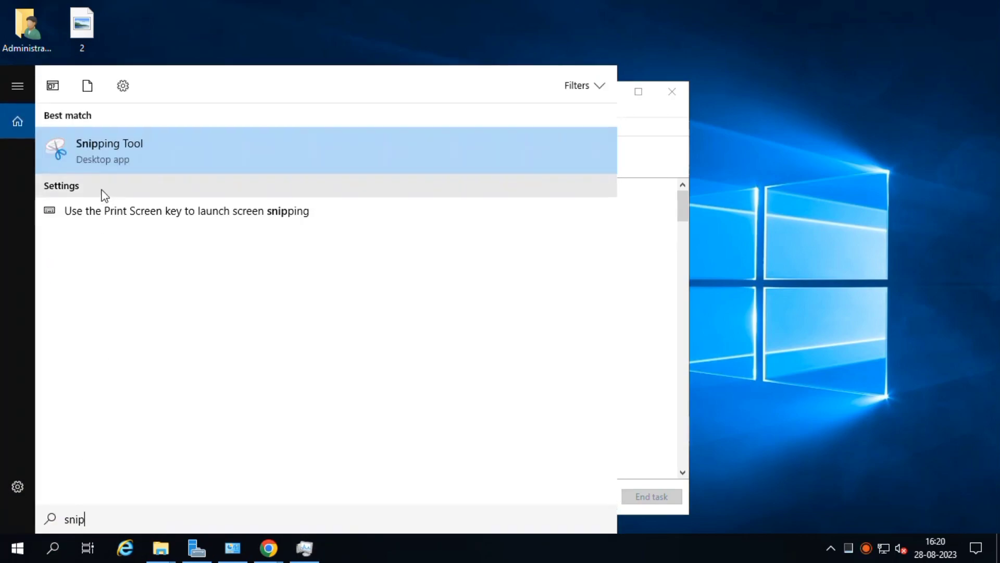
pyautogui.click(108, 150)
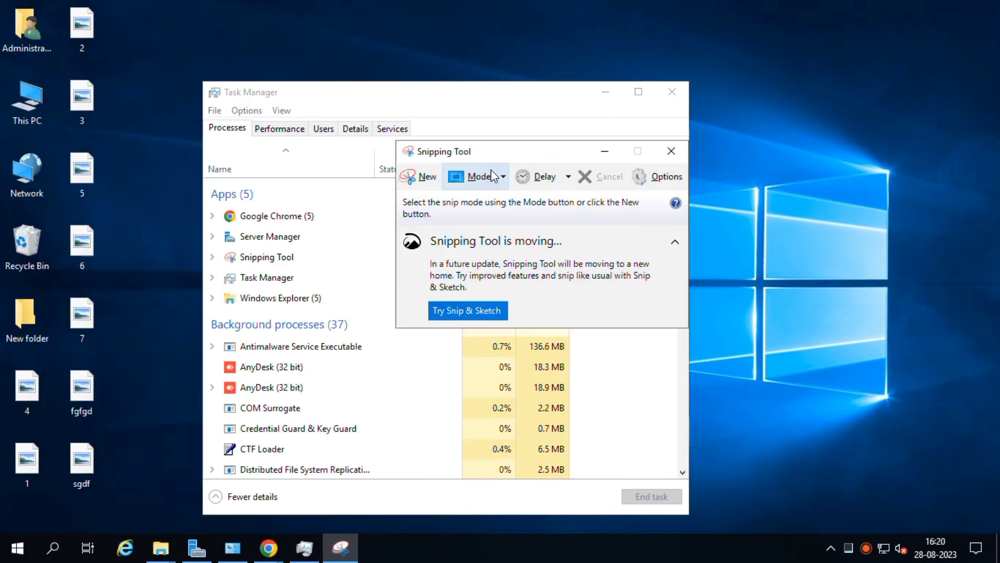
pyautogui.click(427, 177)
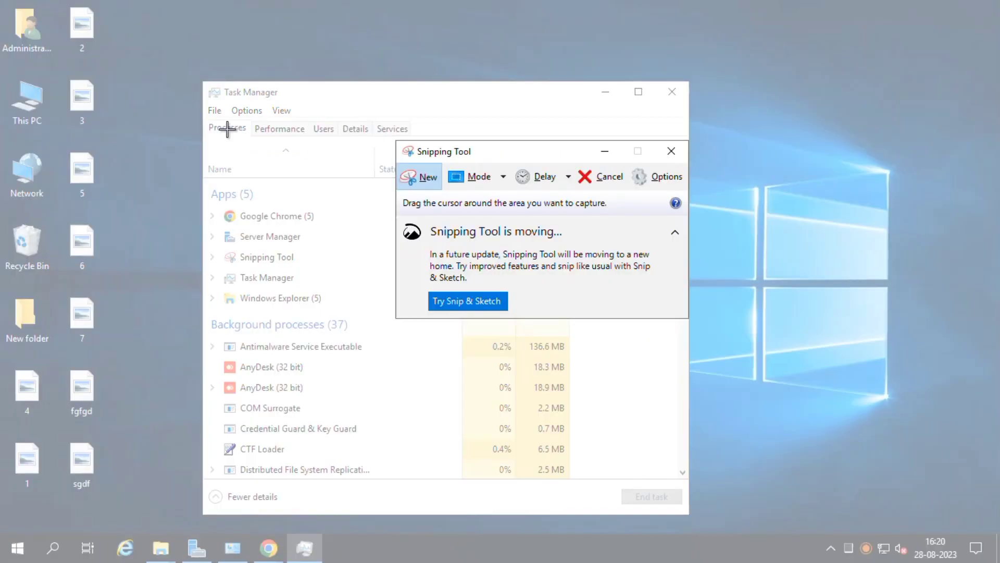
pyautogui.click(671, 151)
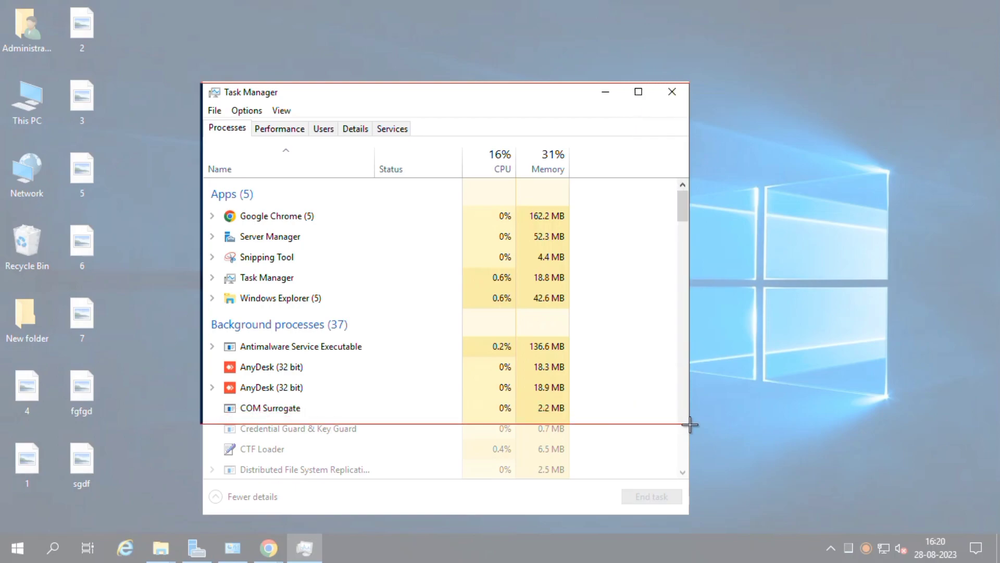
pyautogui.moveTo(689, 424); pyautogui.dragTo(689, 518)
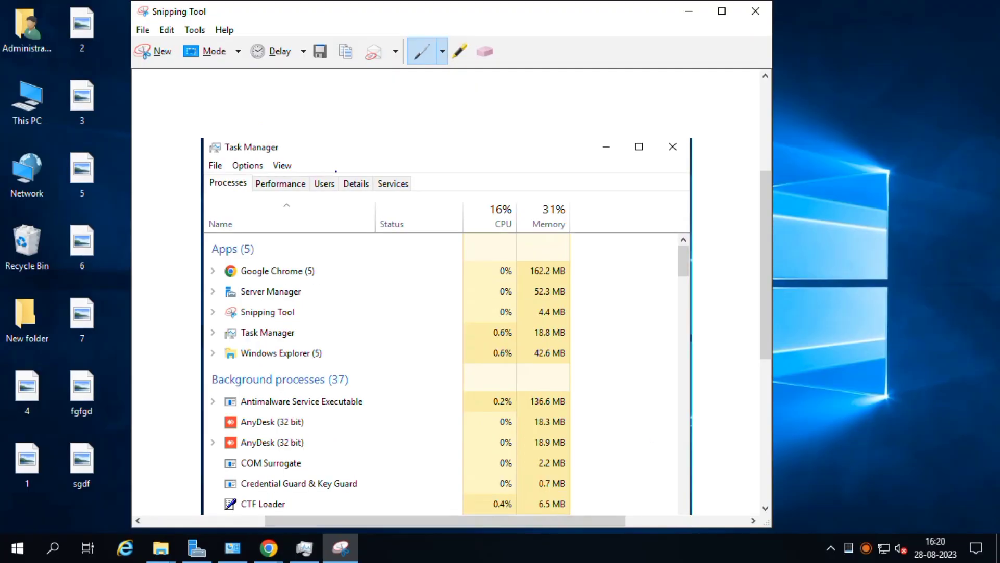
# Save the snip to the desktop as a PNG named 'rtwert'.
pyautogui.click(319, 51)
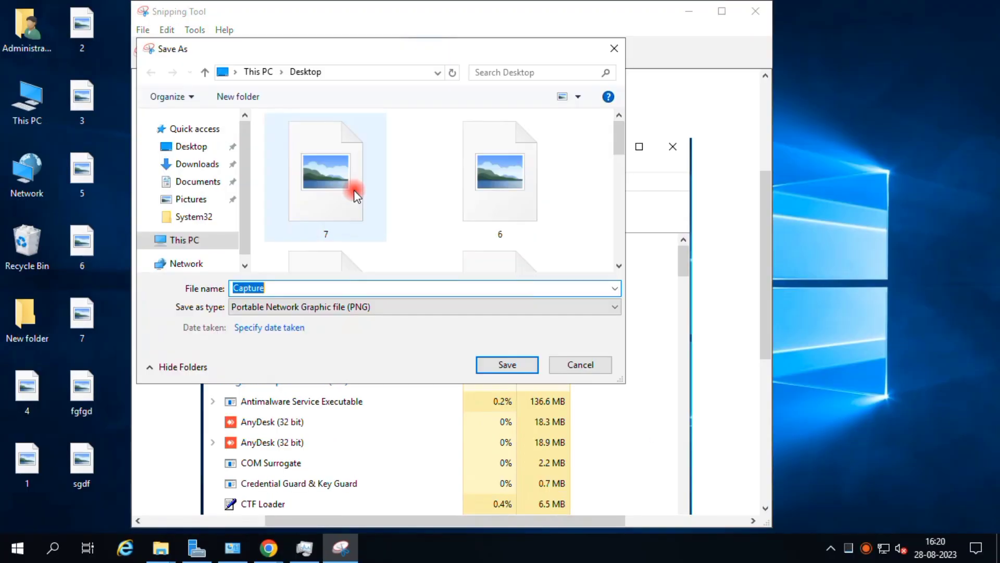
pyautogui.write('rtwert')
pyautogui.write('cmd')
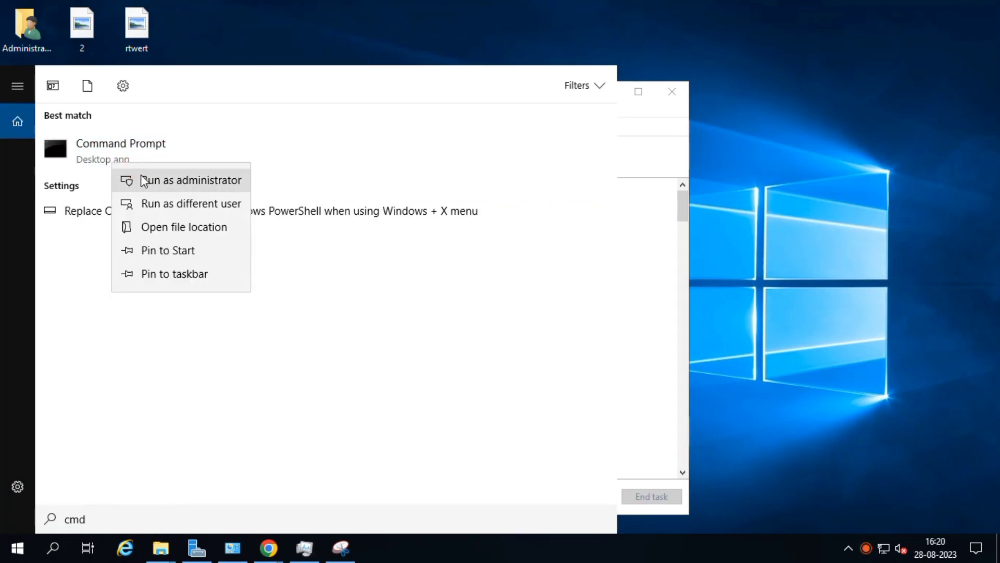
# Run diskperf -Y in an administrator Command Prompt to enable disk counters.
pyautogui.click(191, 180)
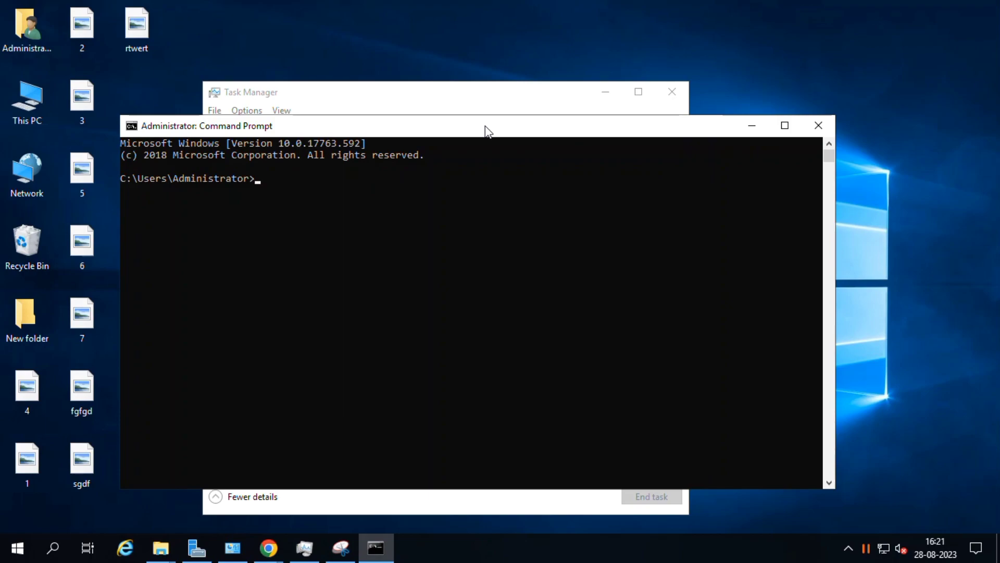
pyautogui.write('diskperf -Y')
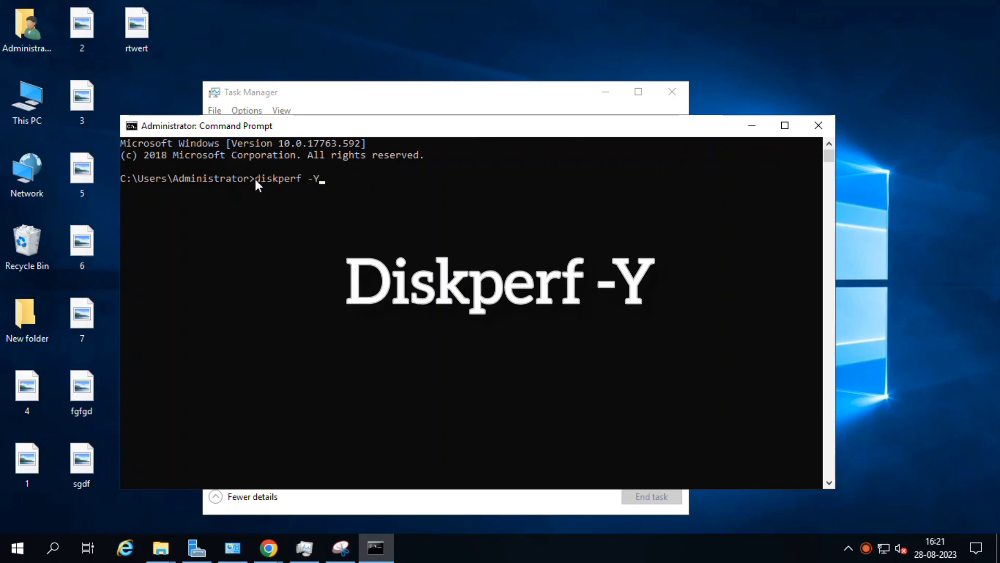
pyautogui.moveTo(335, 180)
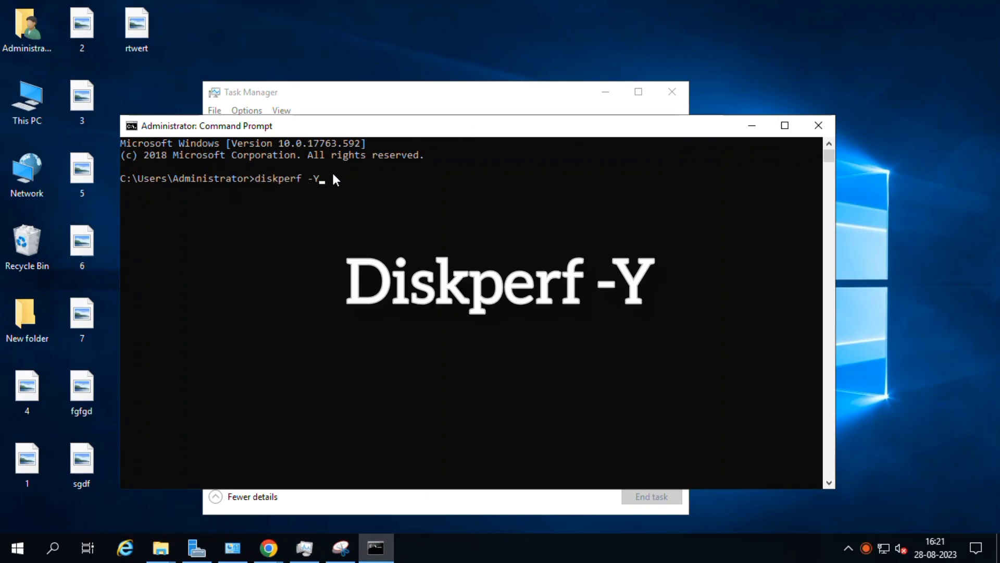
pyautogui.press('enter')
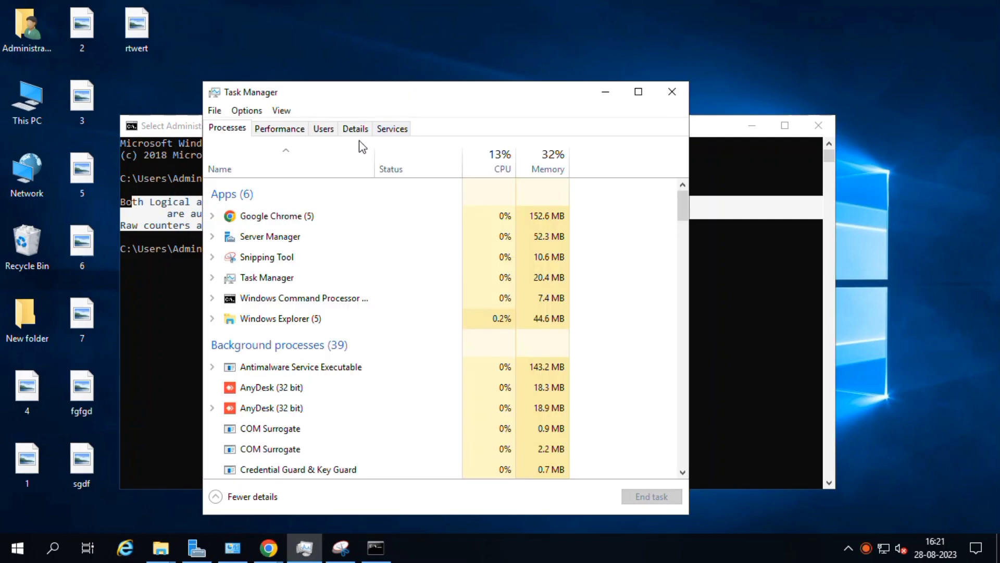
# View the Disk 0 (C:) and Disk 1 (D: E:) graphs now listed under Performance.
pyautogui.click(279, 128)
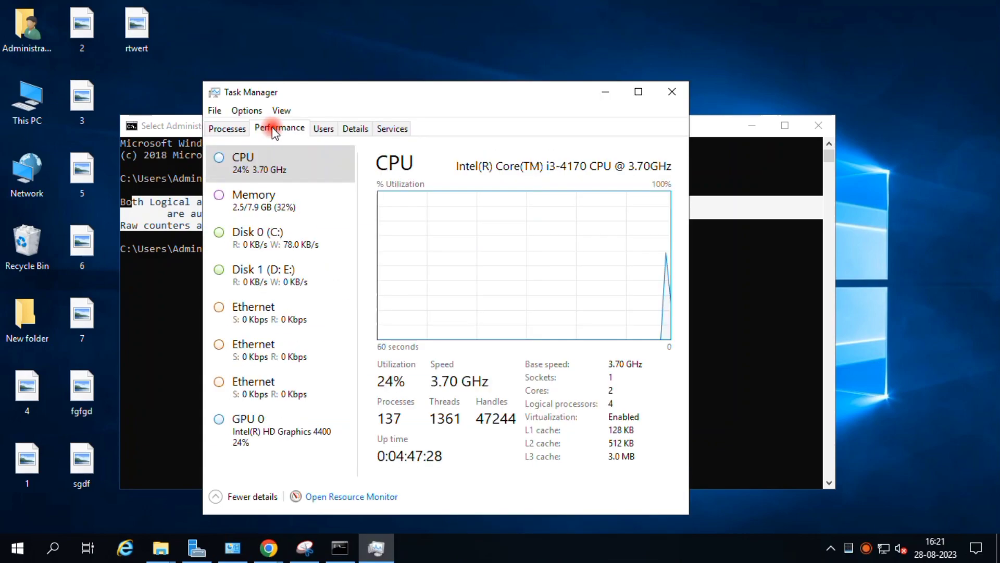
pyautogui.click(257, 238)
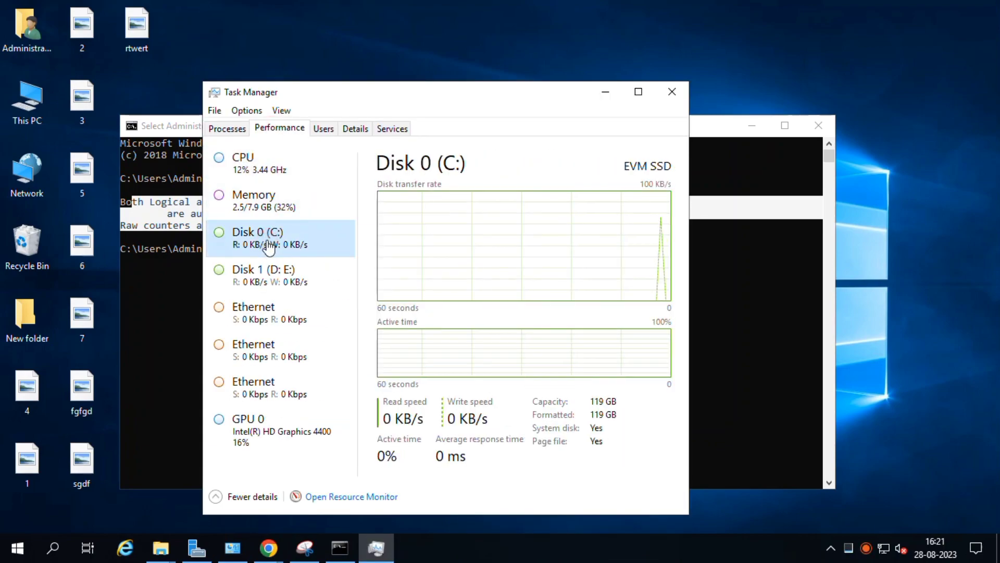
pyautogui.click(268, 274)
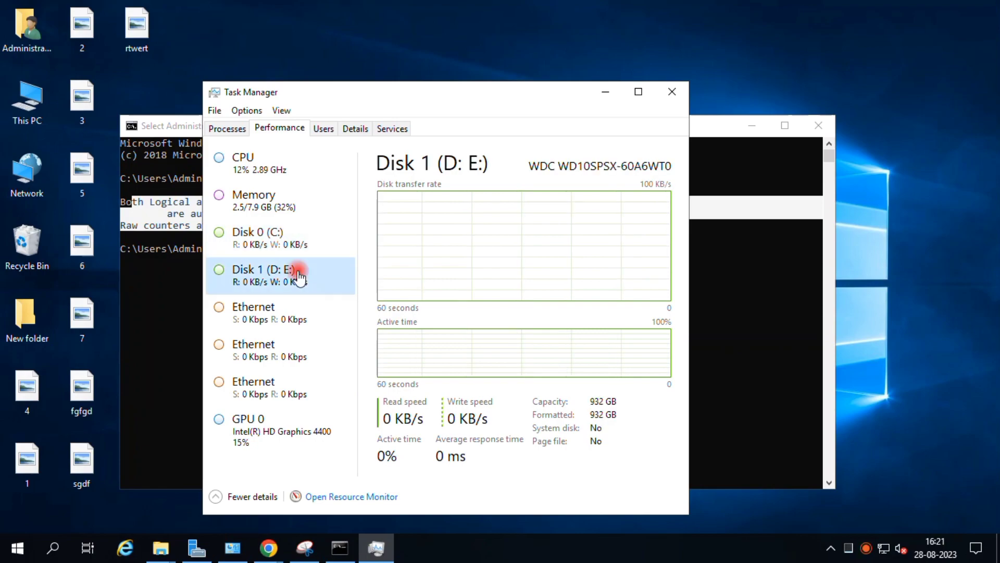
pyautogui.click(256, 237)
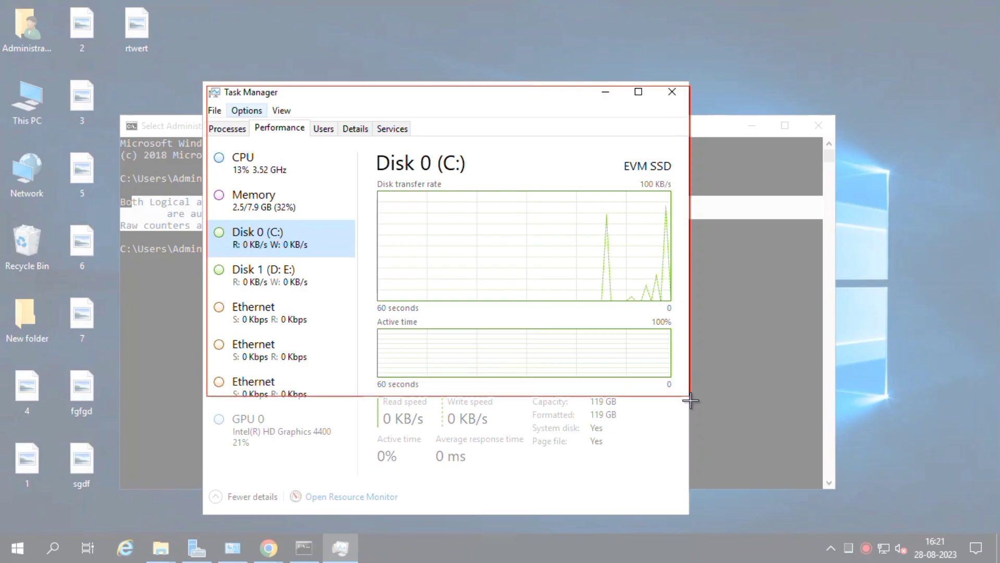
# Capture Task Manager's Disk 0 (C:) view and bring up Save As for a PNG.
pyautogui.moveTo(690, 401); pyautogui.dragTo(695, 514)
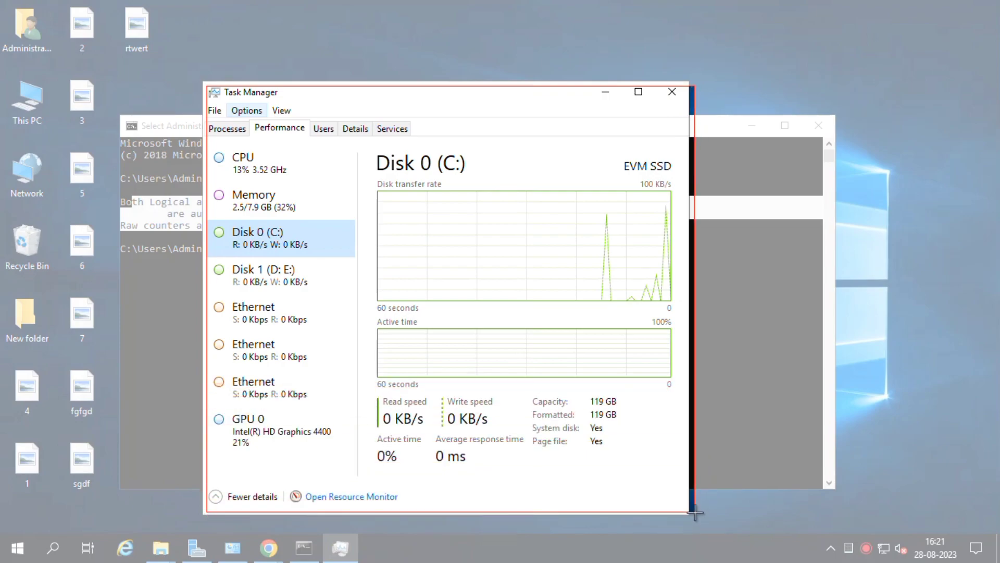
pyautogui.click(375, 548)
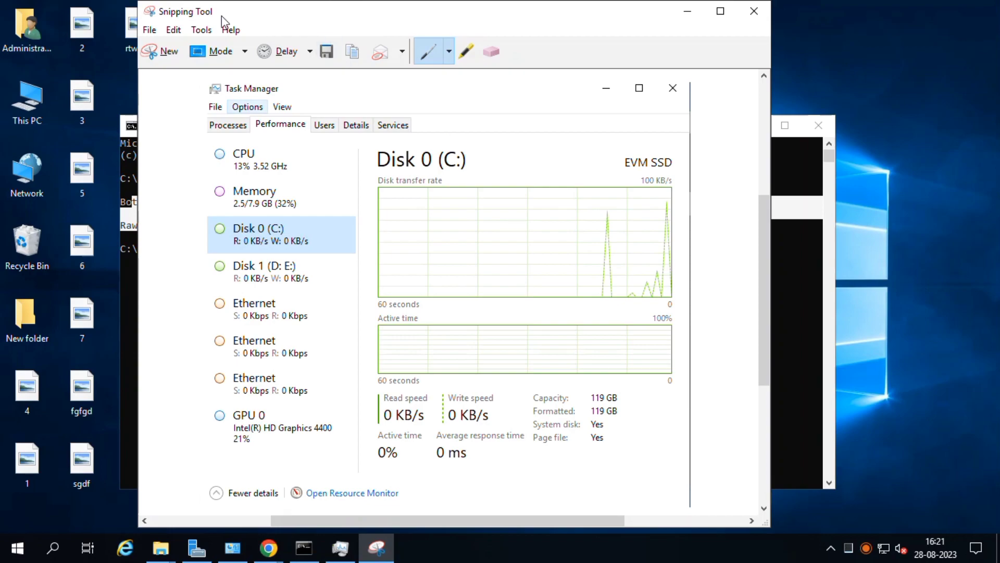
pyautogui.click(148, 30)
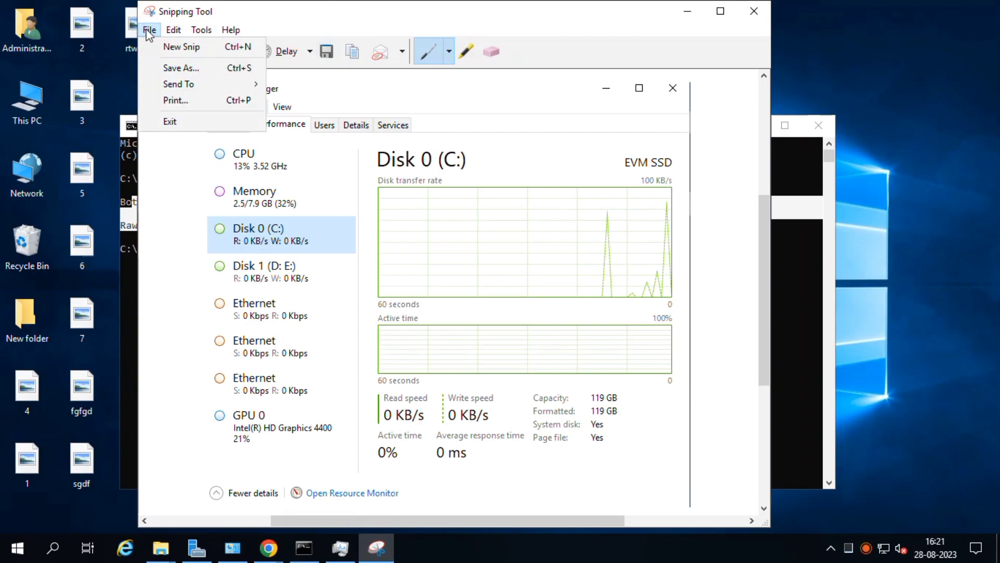
pyautogui.click(181, 68)
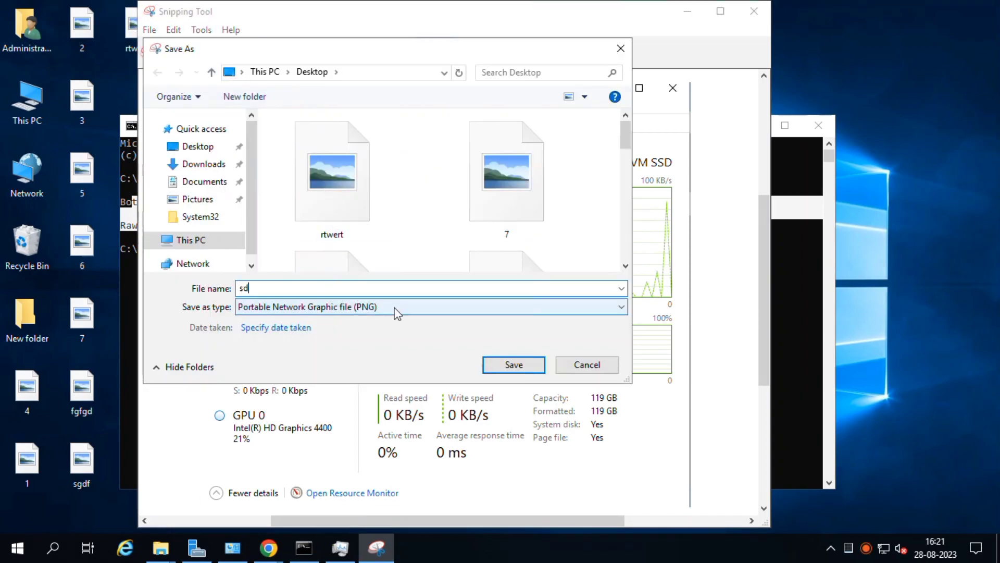